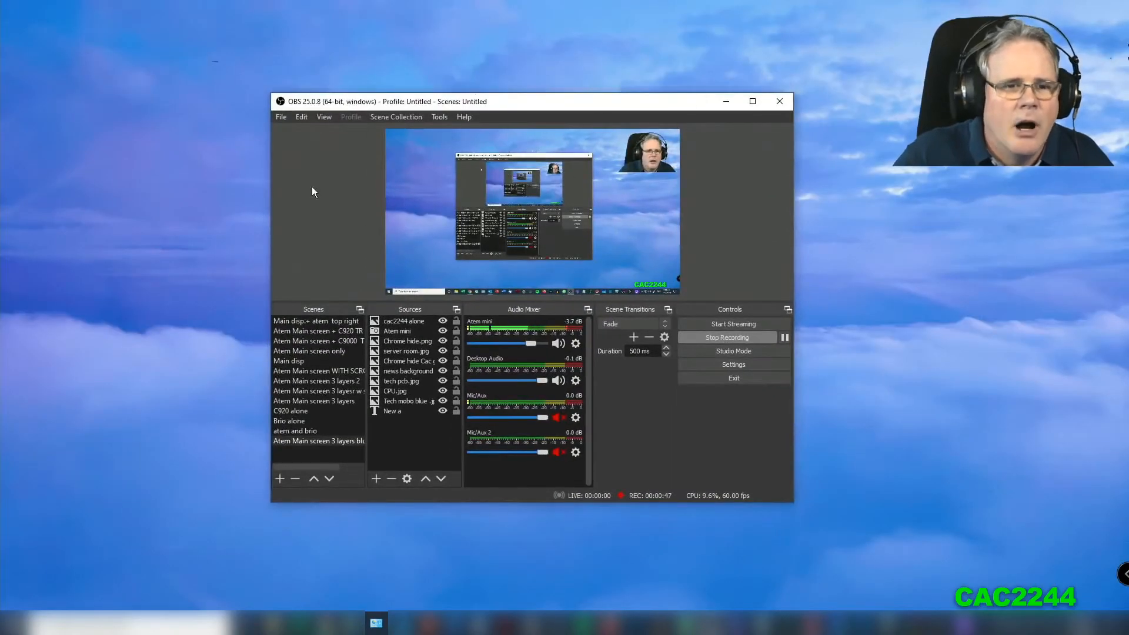
mouse_move(288, 147)
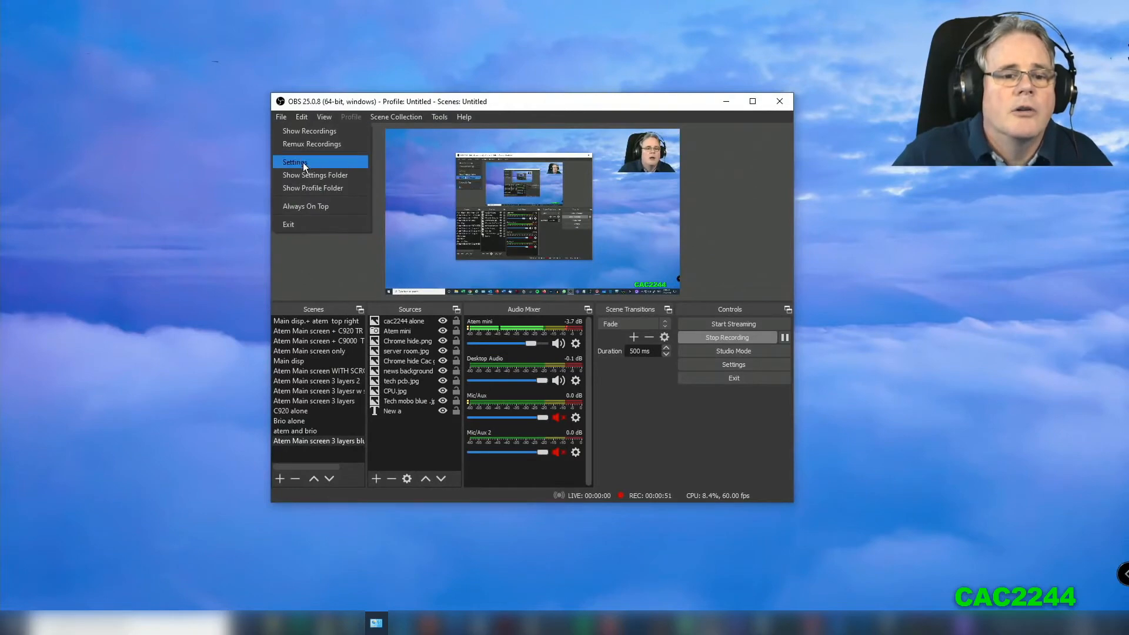
Confirm 'Disable Windows audio ducking' is checked on the OBS Audio settings page, then apply with OK
left_click(294, 161)
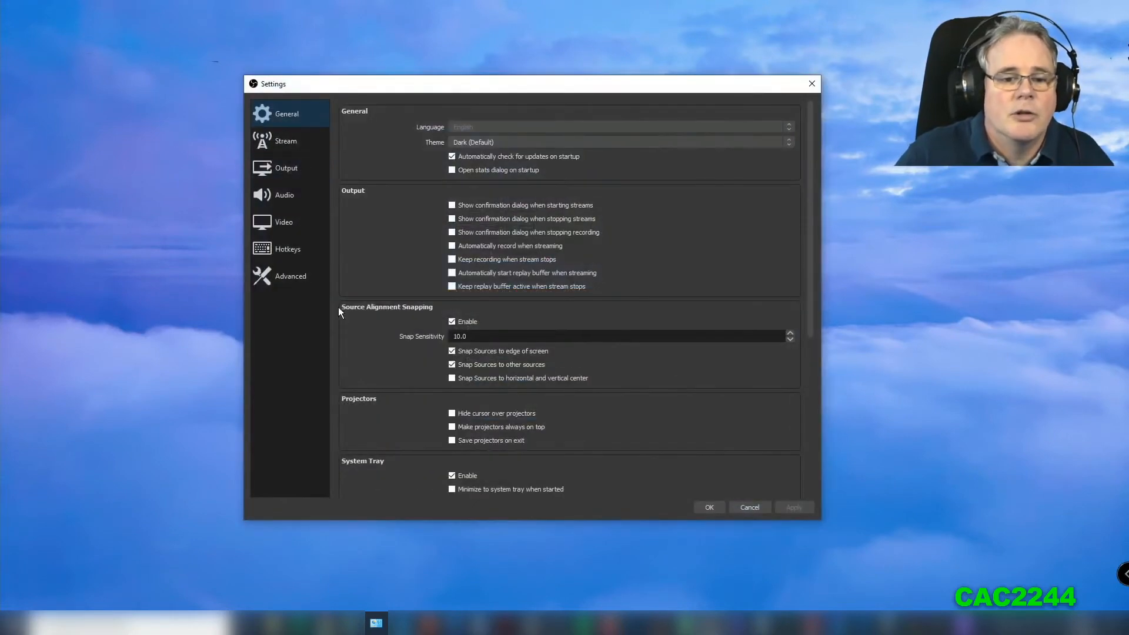
left_click(285, 195)
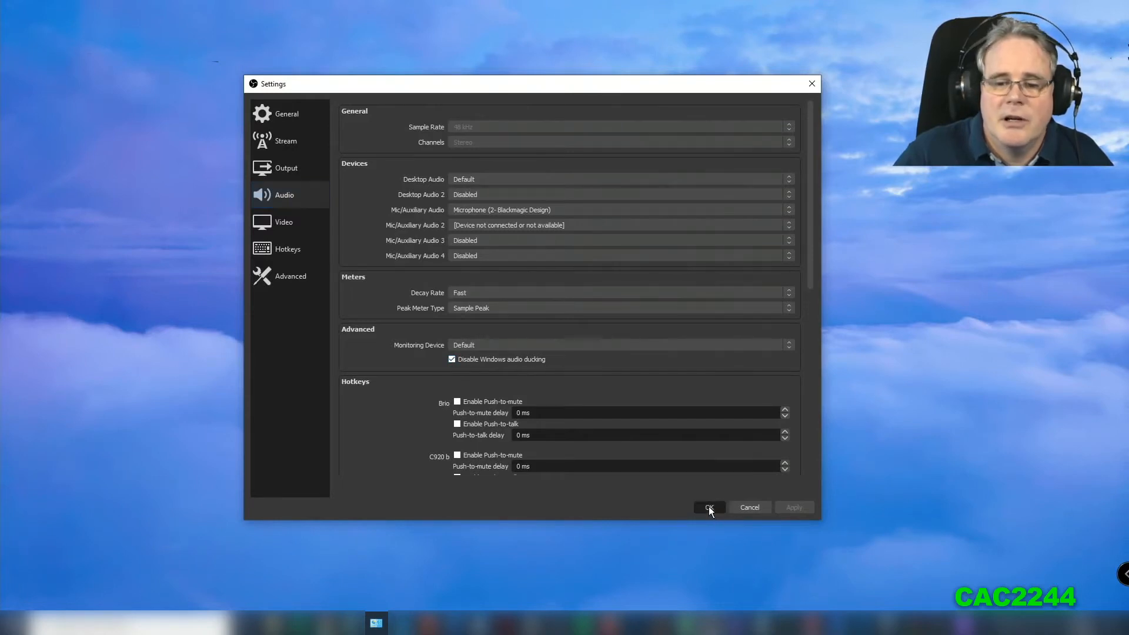
left_click(708, 507)
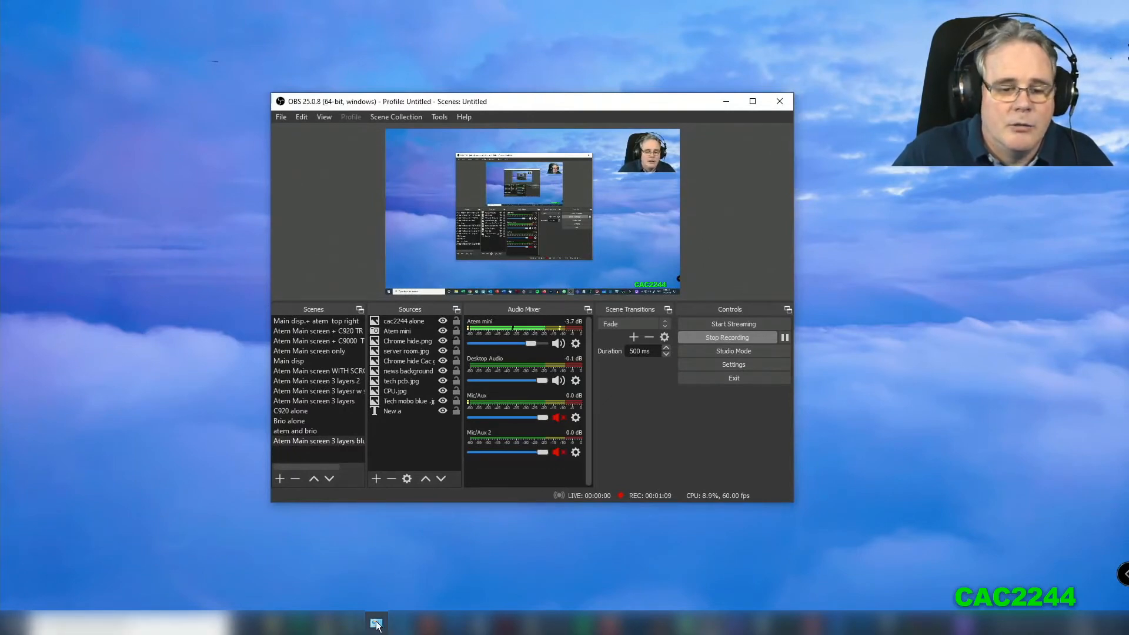
Bring the All Control Panel Items window to the front from the taskbar
left_click(375, 622)
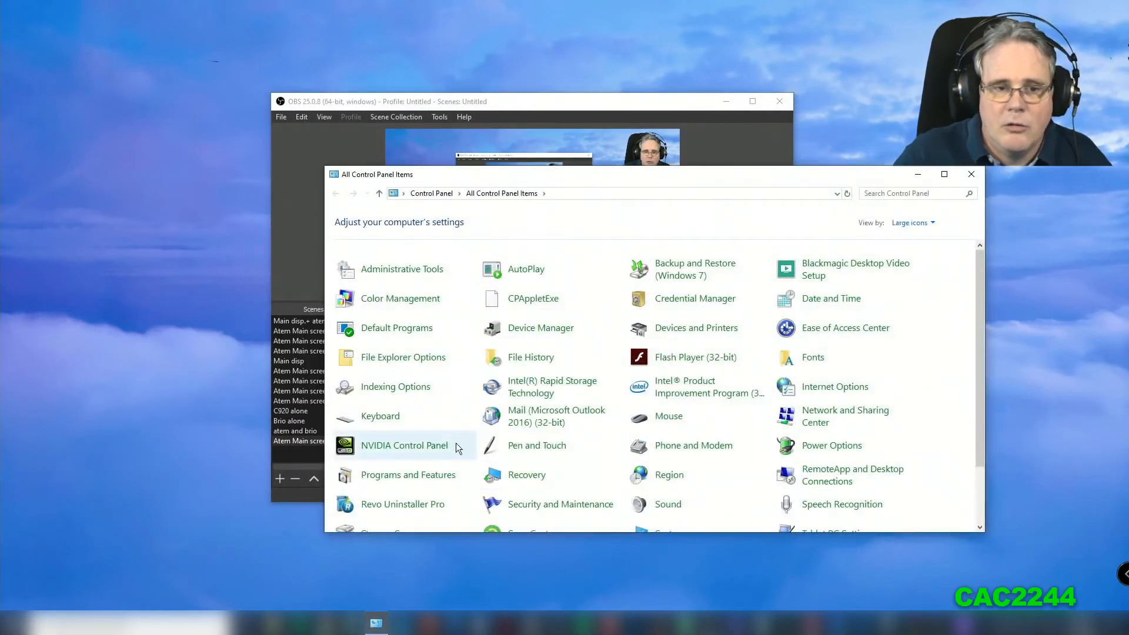
mouse_move(387, 183)
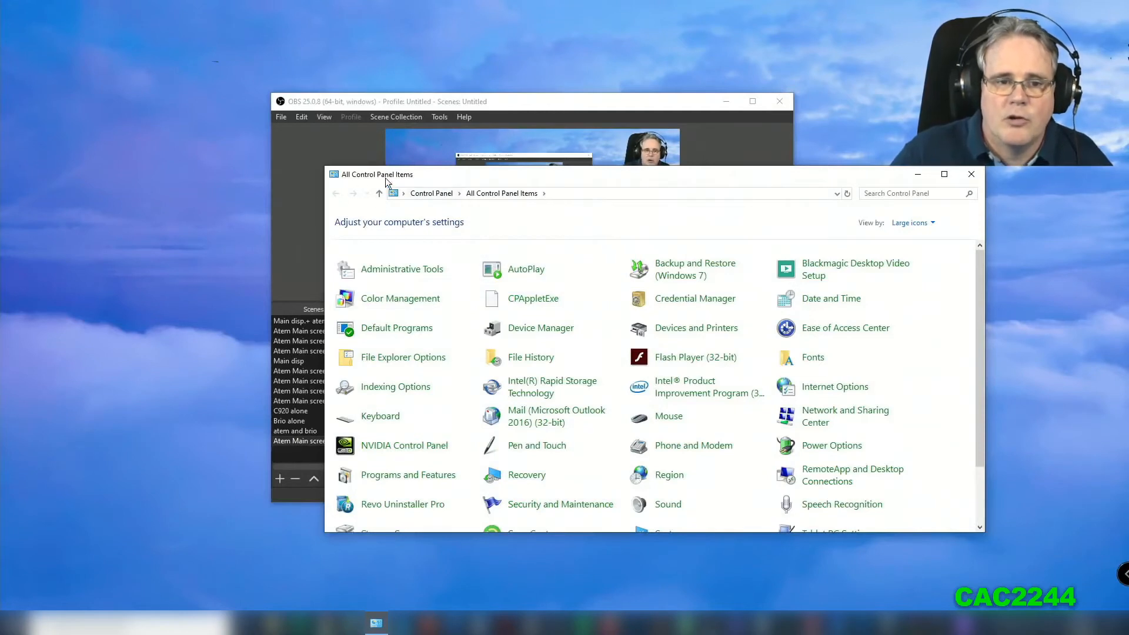
mouse_move(580, 213)
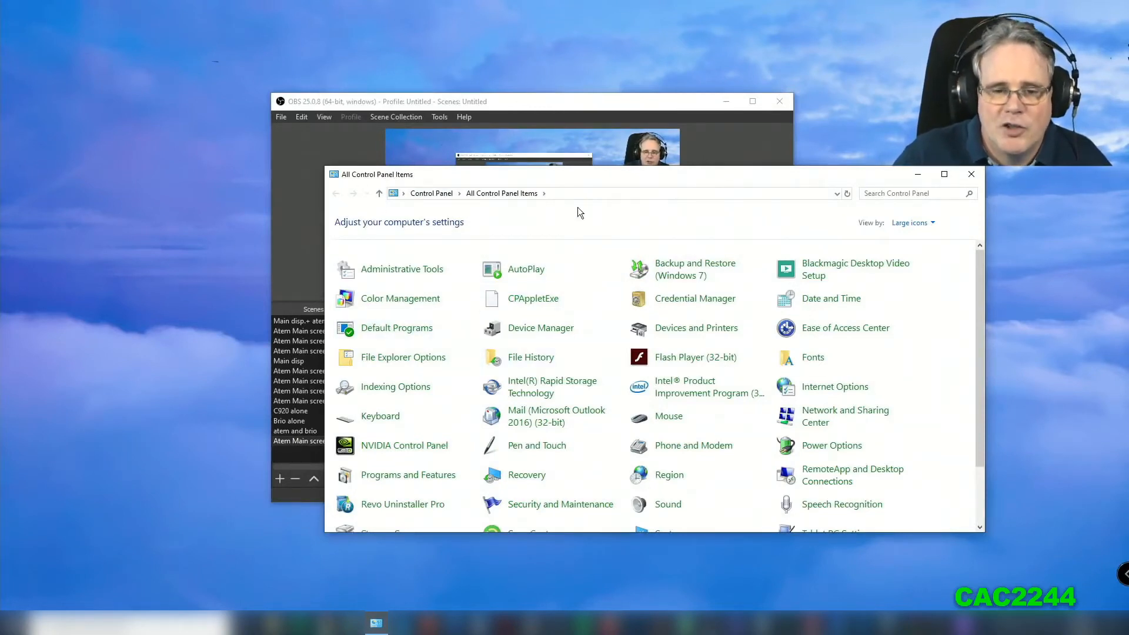
mouse_move(436, 256)
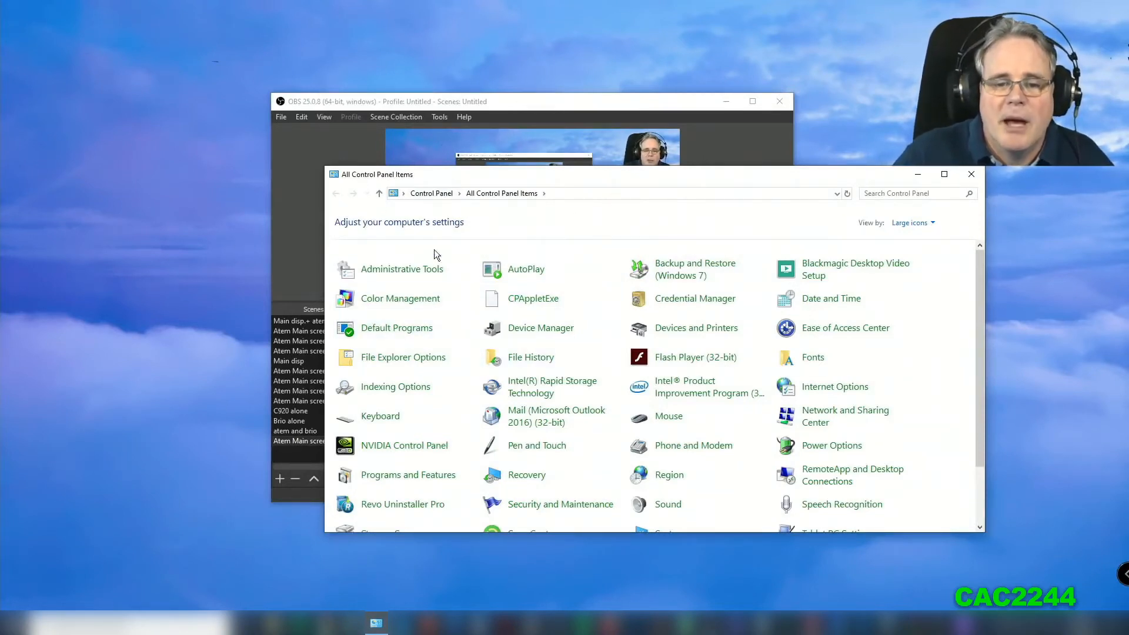
mouse_move(540, 327)
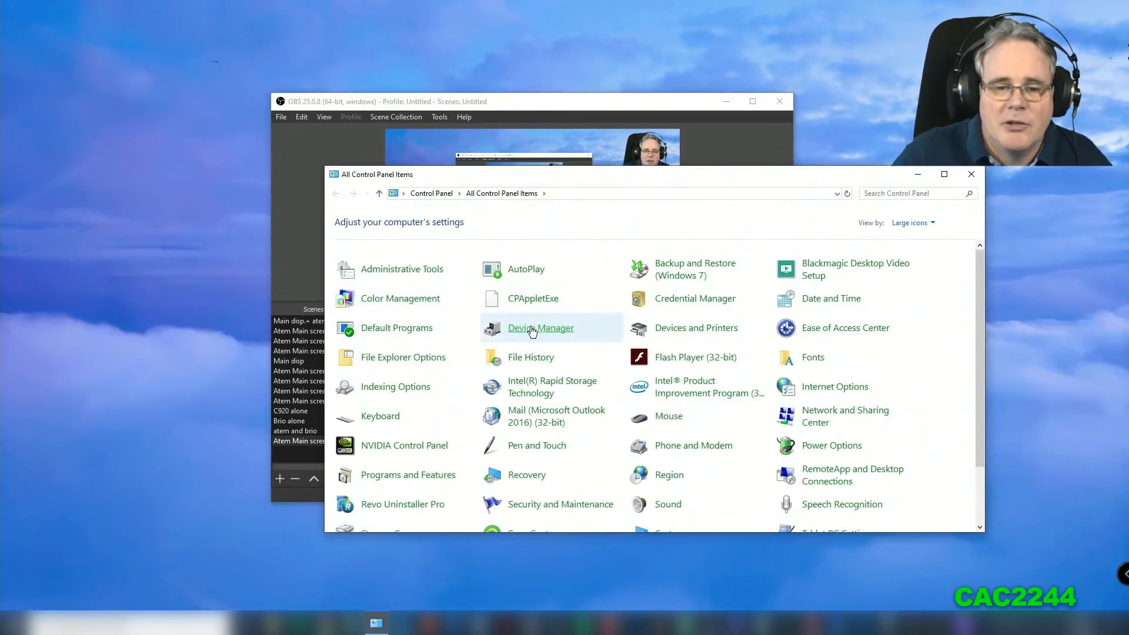
Open Device Manager and check the High precision event timer's enable/disable state under System devices
left_click(541, 327)
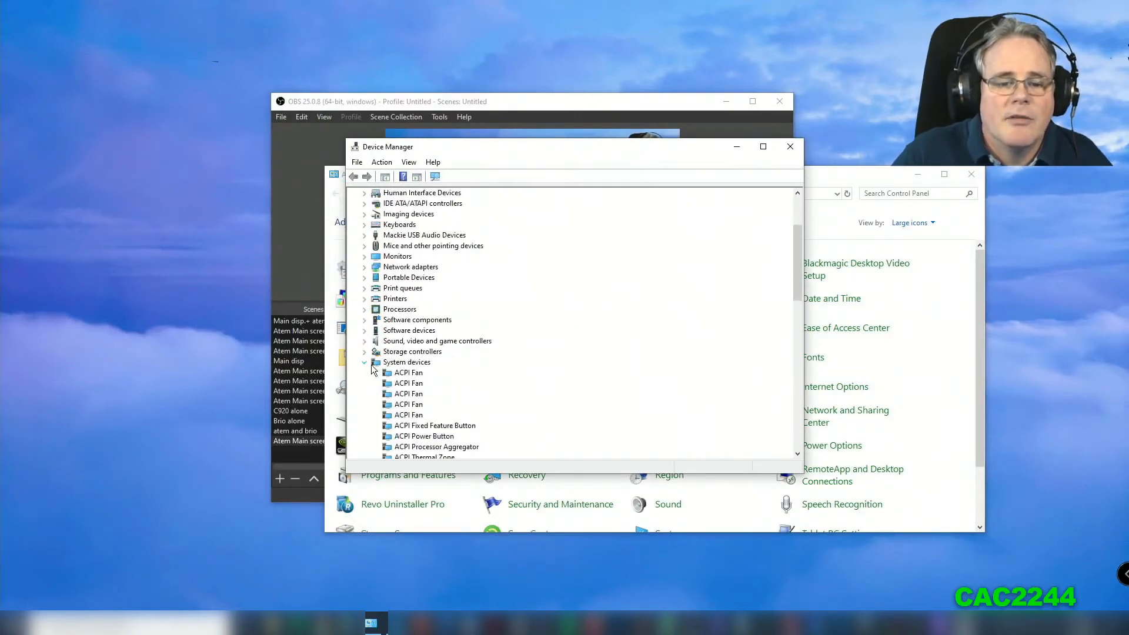
scroll("down", 3)
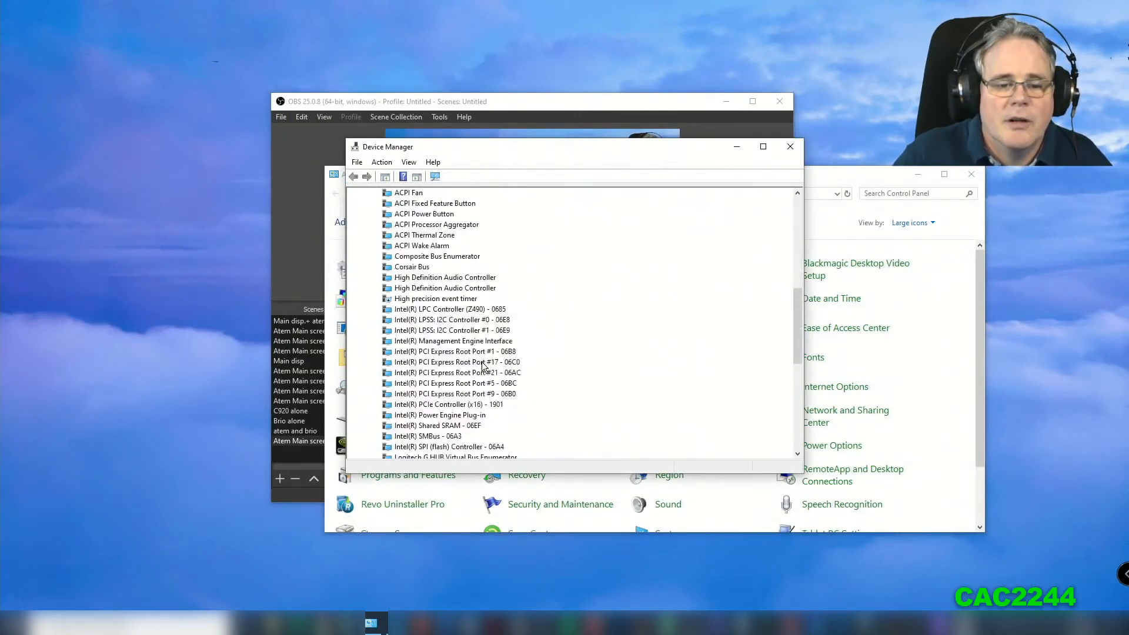
scroll("up", 3)
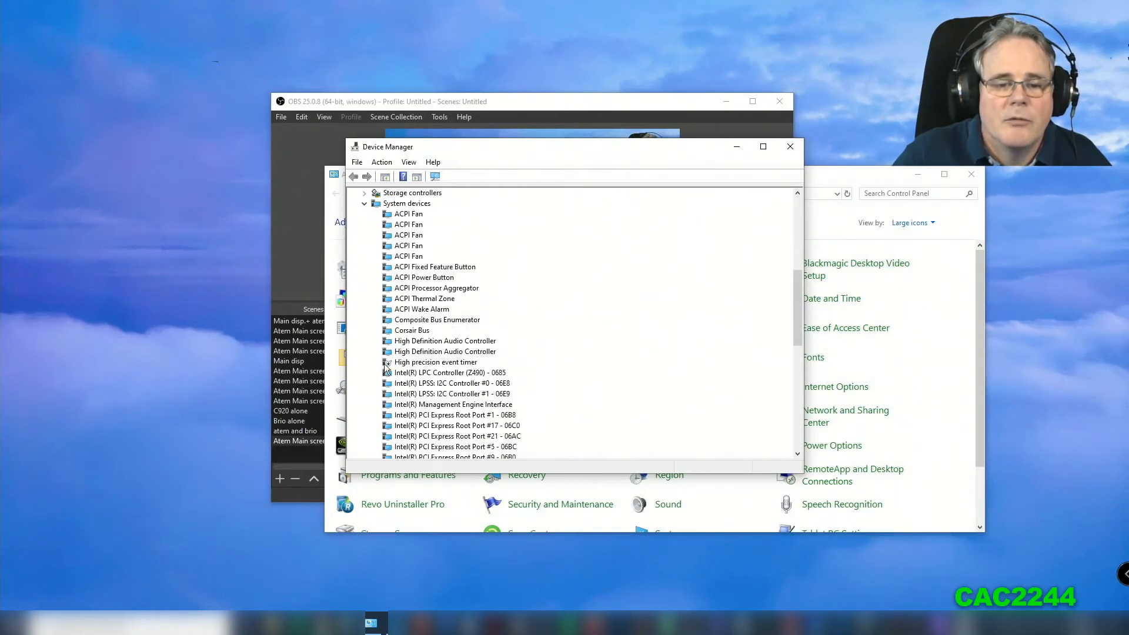
right_click(436, 362)
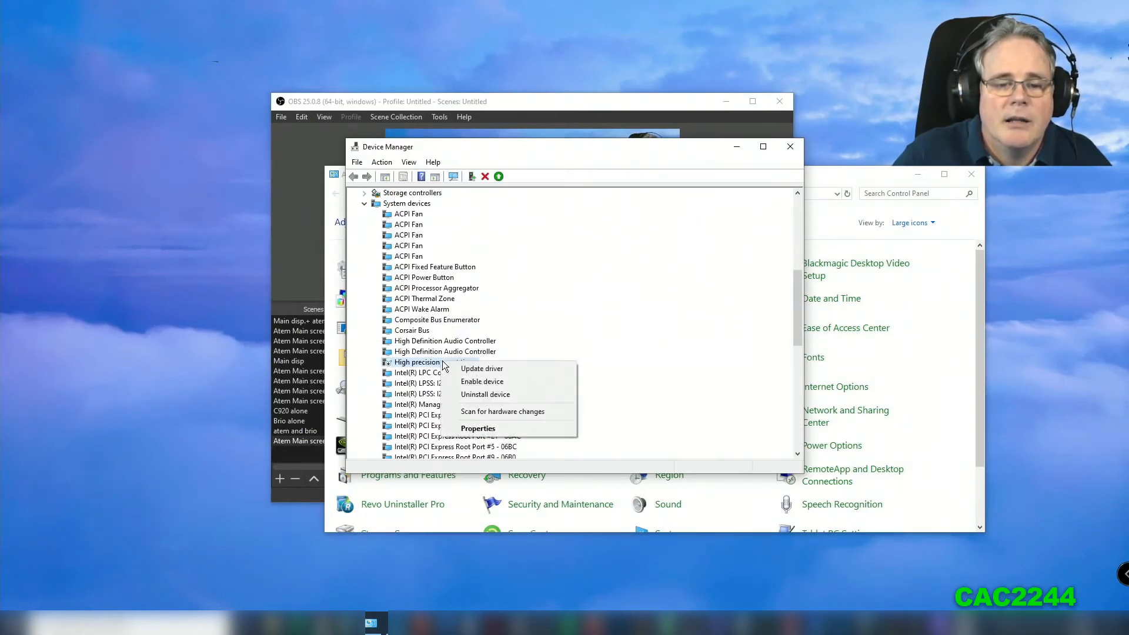
mouse_move(473, 411)
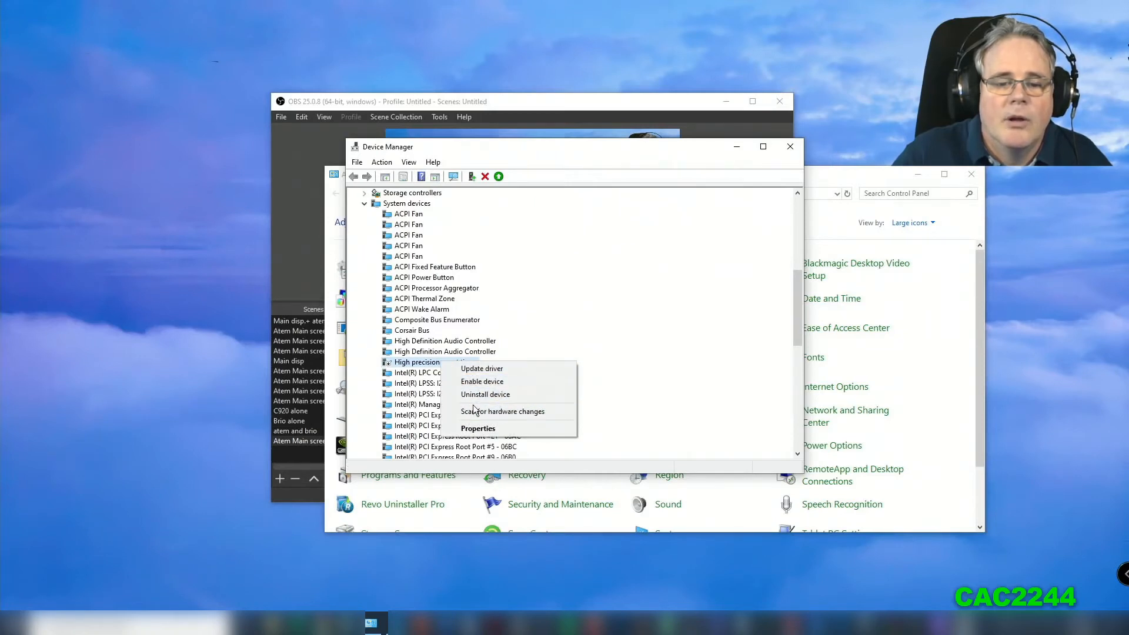
mouse_move(482, 381)
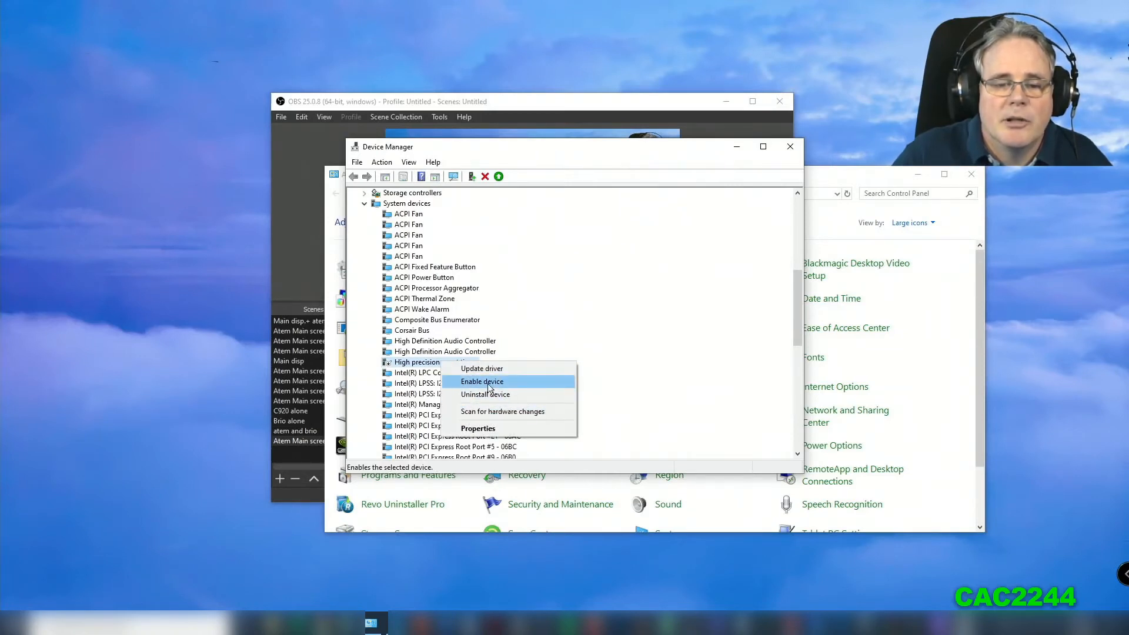